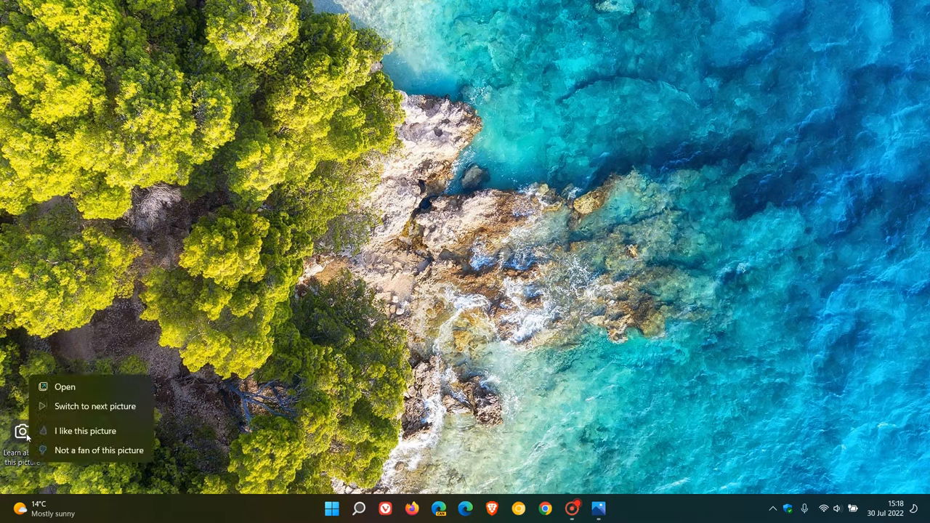
Switch the Spotlight wallpaper to the next picture until the aerial turquoise coastline appears.
{"action": "left_click", "coordinate": [94, 406]}
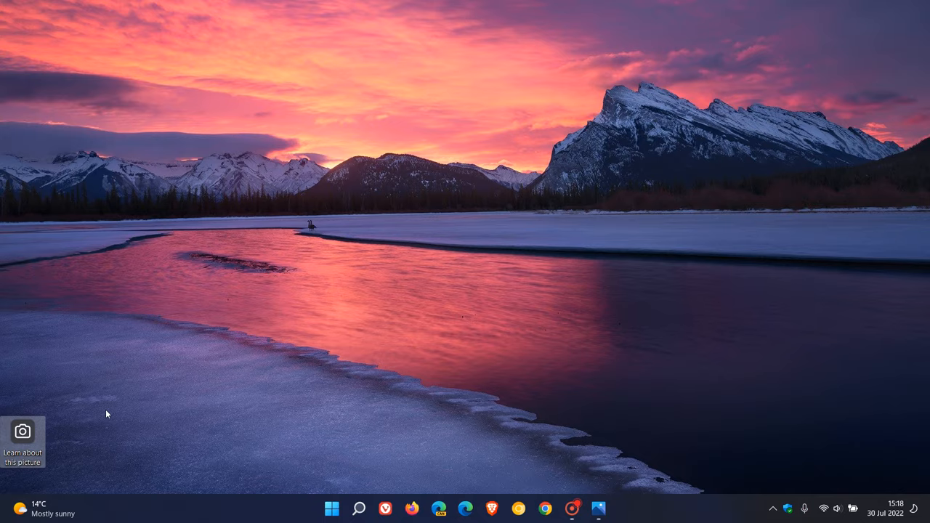
{"action": "right_click", "coordinate": [23, 431]}
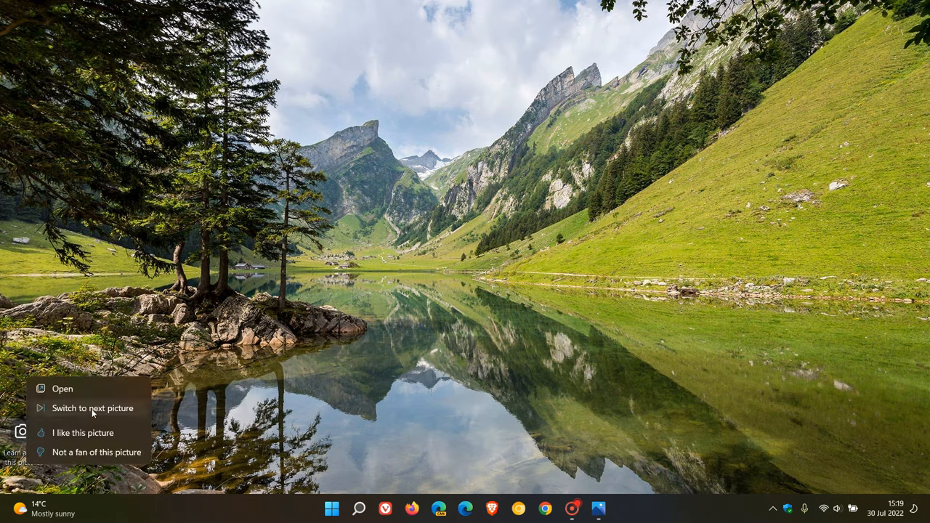
{"action": "left_click", "coordinate": [91, 407]}
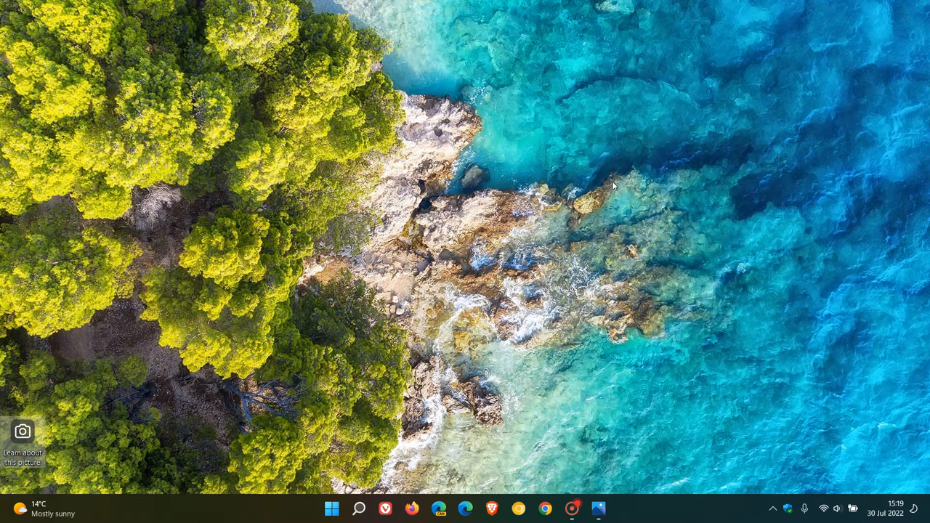
{"action": "mouse_move", "coordinate": [618, 220]}
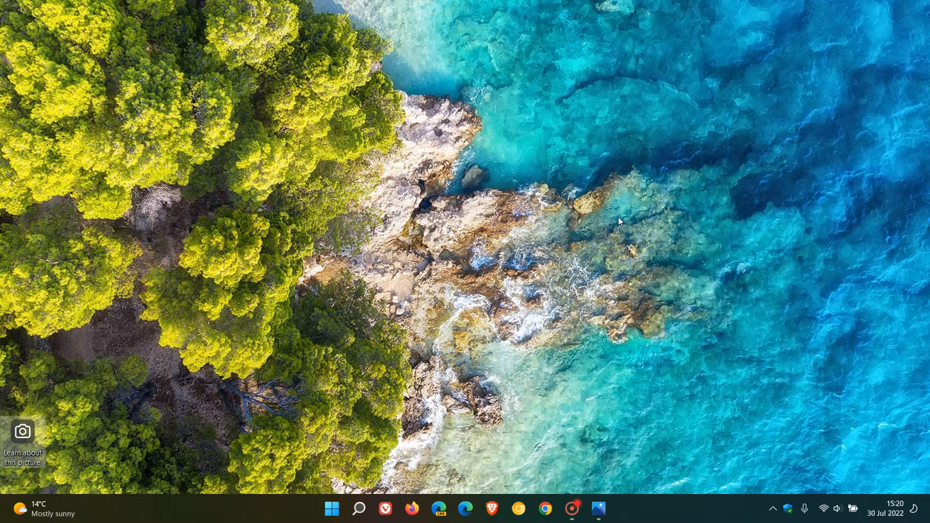
{"action": "mouse_move", "coordinate": [638, 211]}
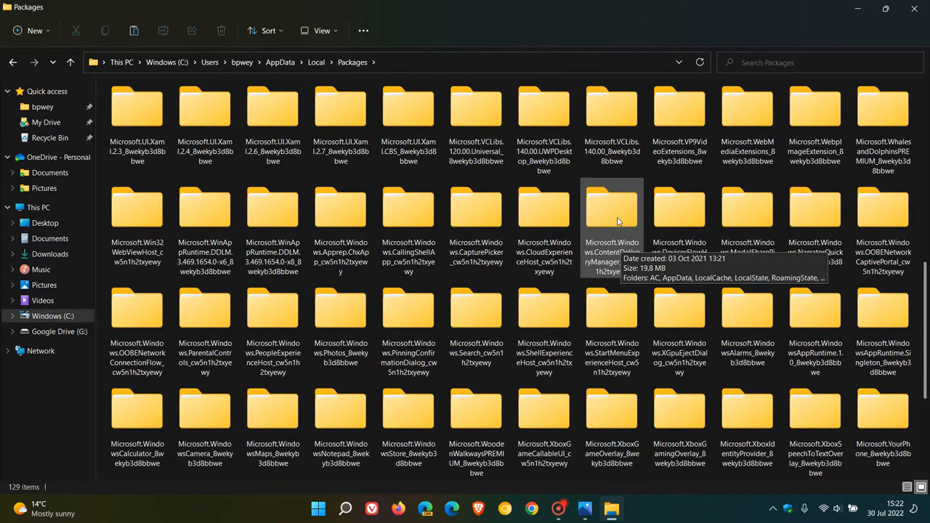
Open Microsoft.Windows.ContentDeliveryManager, then its LocalState Assets folder of Spotlight images.
{"action": "double_click", "coordinate": [612, 208]}
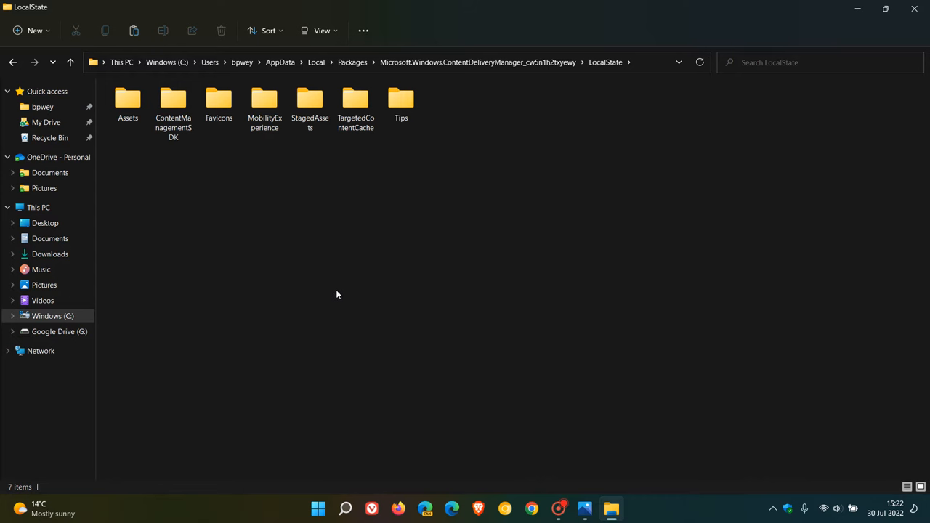
{"action": "double_click", "coordinate": [127, 98]}
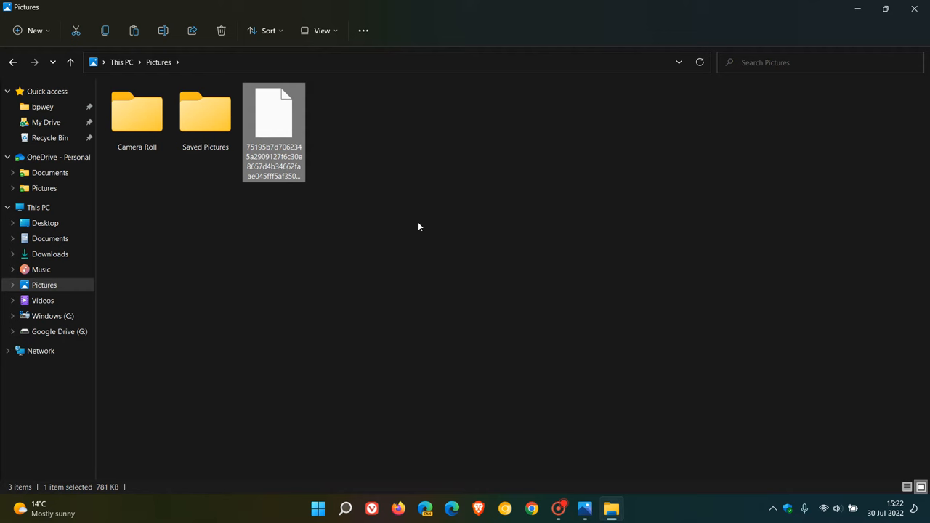
{"action": "mouse_move", "coordinate": [529, 223]}
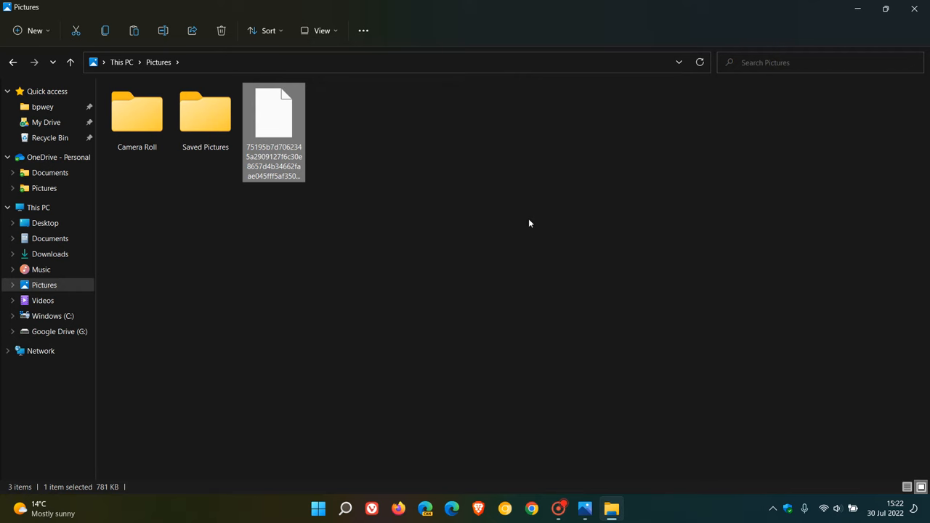
Rename the copied Spotlight file by appending a .jpg extension.
{"action": "right_click", "coordinate": [274, 116]}
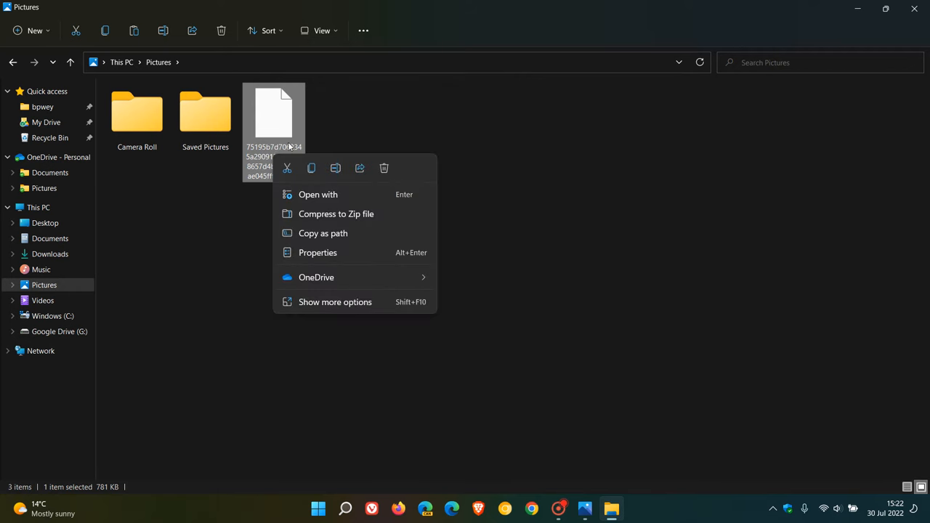
{"action": "mouse_move", "coordinate": [335, 168]}
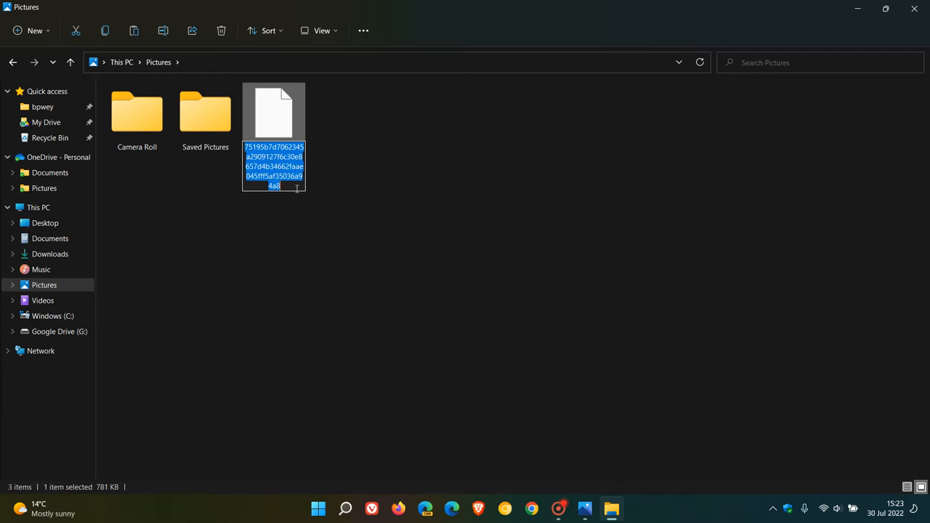
{"action": "left_click", "coordinate": [353, 267]}
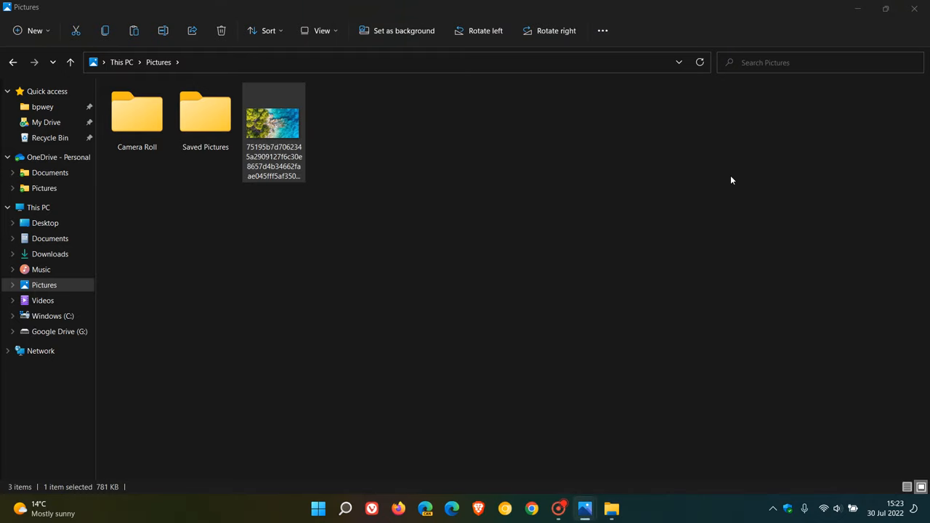
View the renamed .jpg in Photos at actual size, then minimise Photos.
{"action": "double_click", "coordinate": [273, 124]}
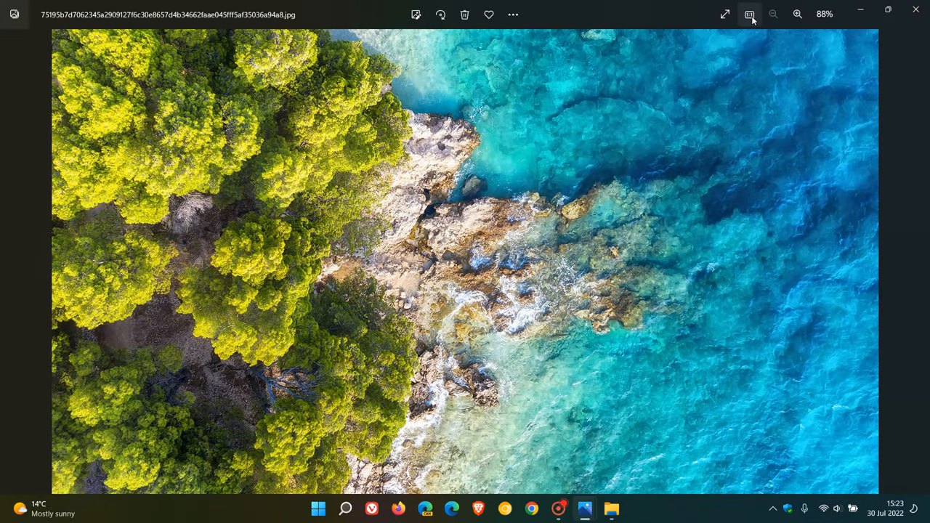
{"action": "left_click", "coordinate": [797, 13]}
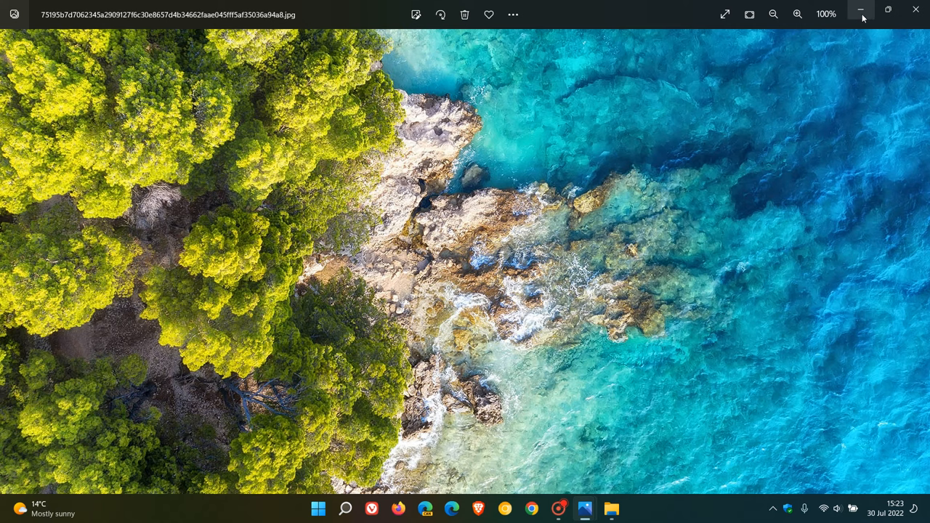
{"action": "left_click", "coordinate": [861, 13]}
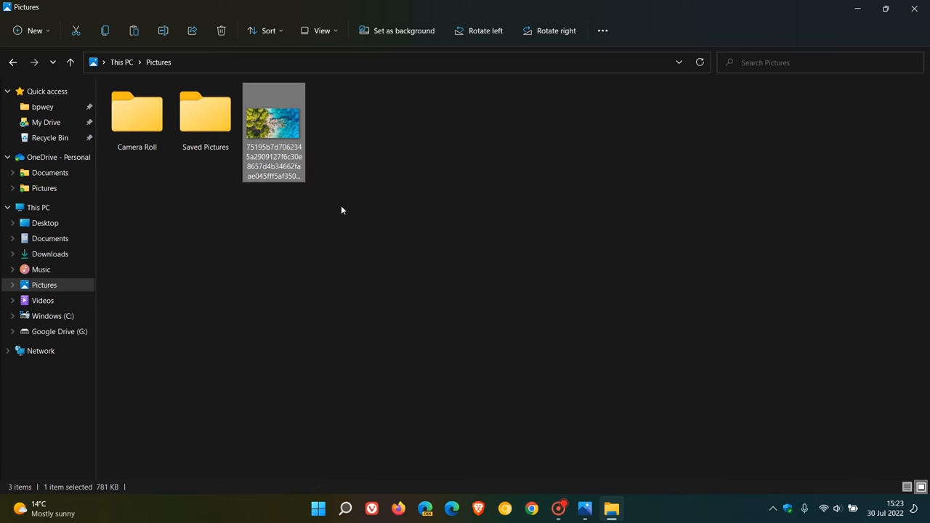